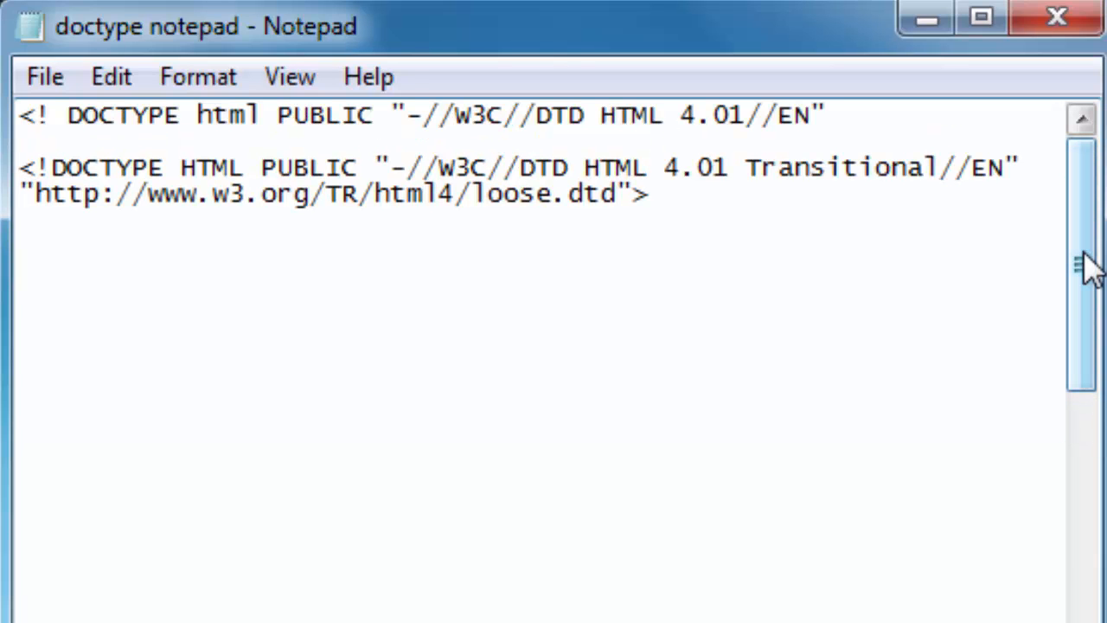
Clear both HTML 4.01 doctype declarations, leaving the 'doctype notepad' file empty
left_click_drag(221, 115, 826, 115)
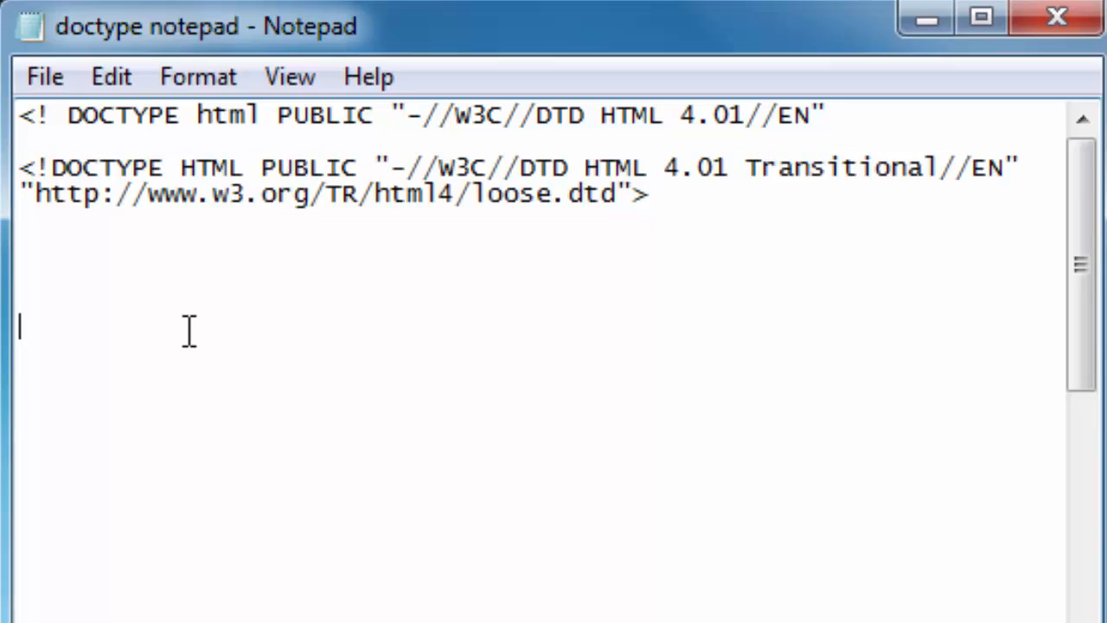
mouse_move(657, 240)
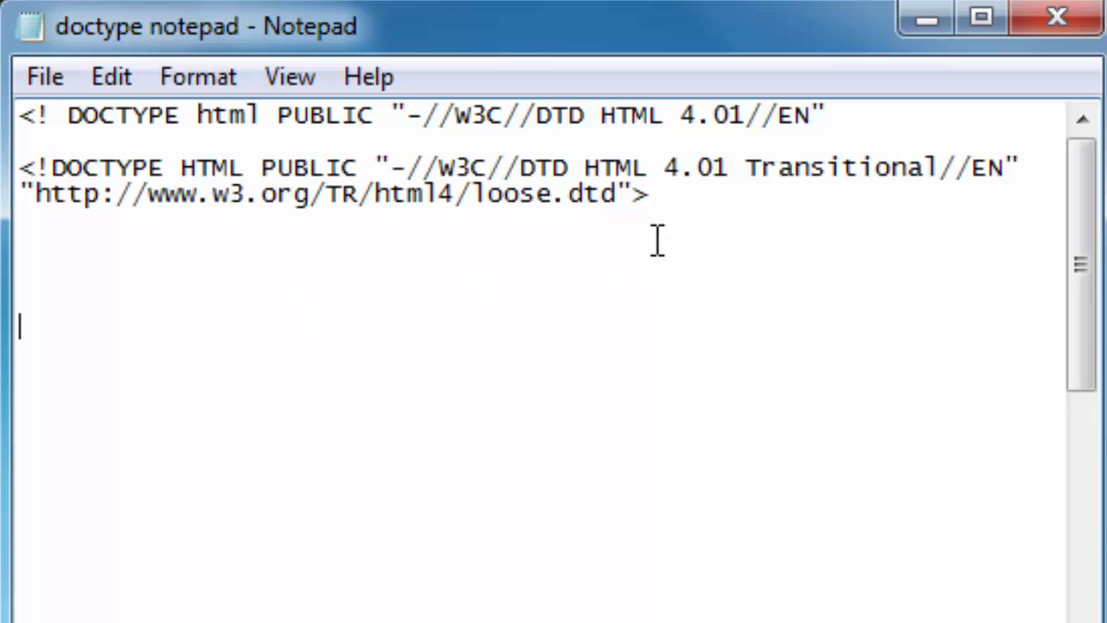
key("ctrl+a")
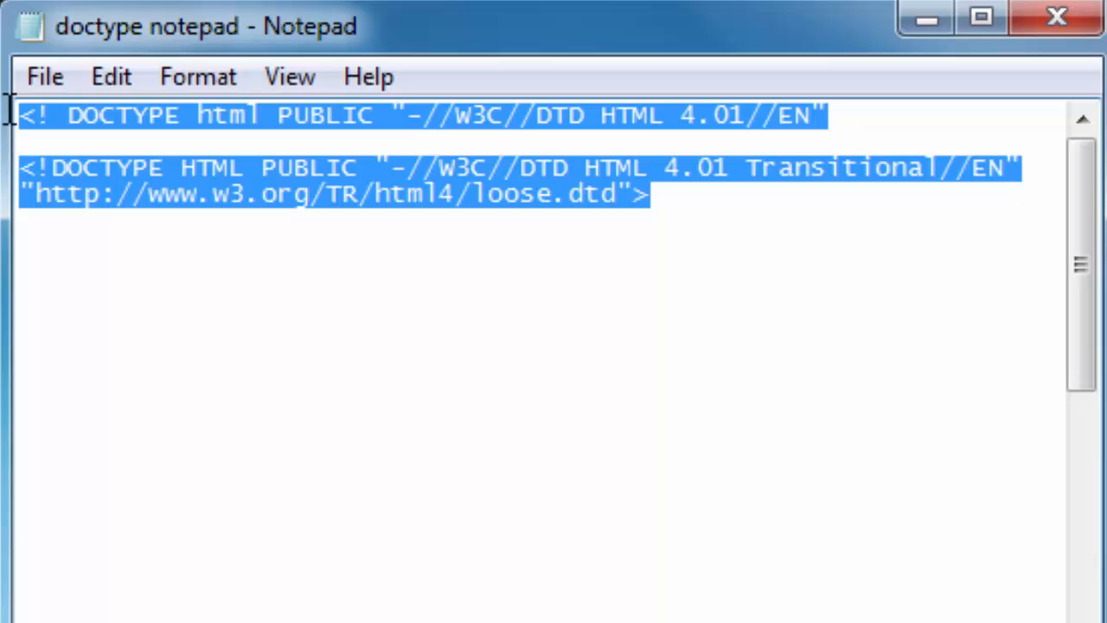
key("Delete")
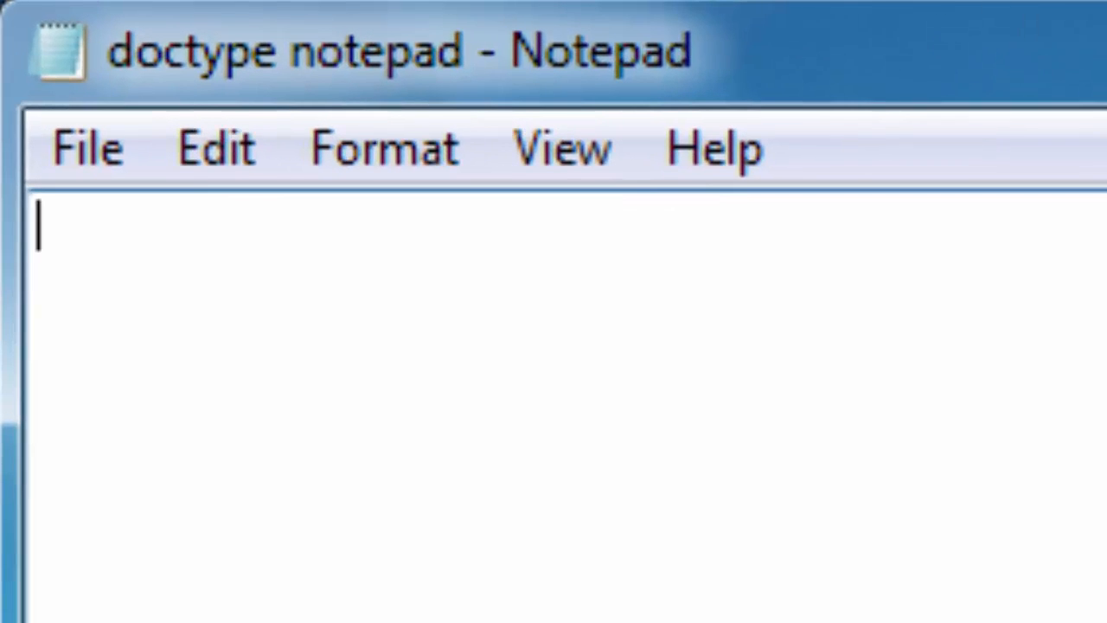
Enter '<!DOCTYPE html>' on the first line of the empty file
type("<")
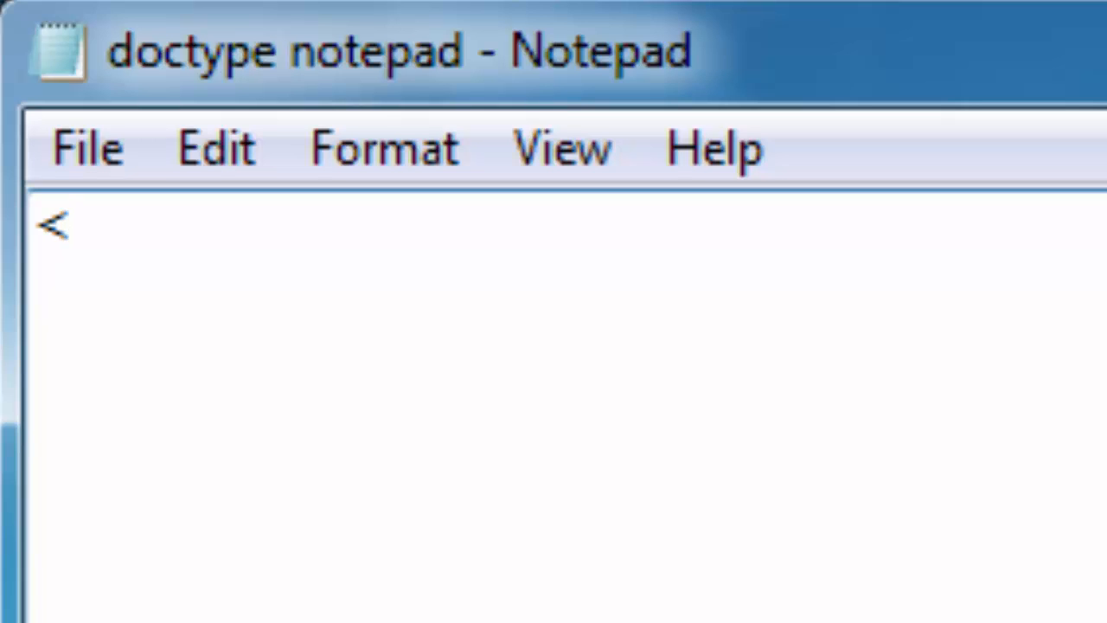
type("!DOC")
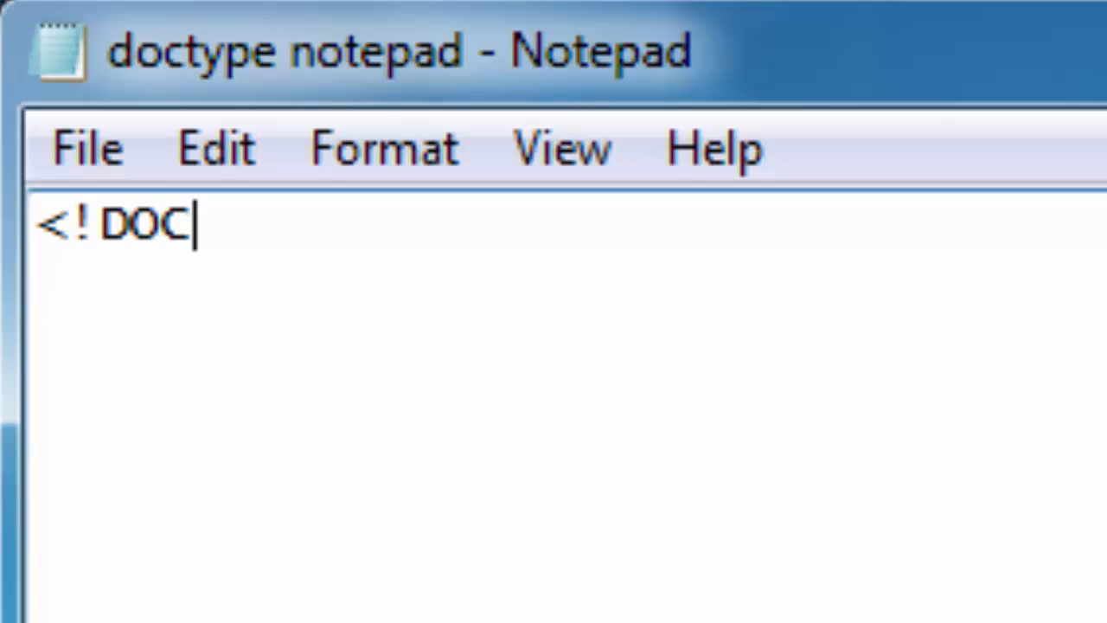
type("TYPE")
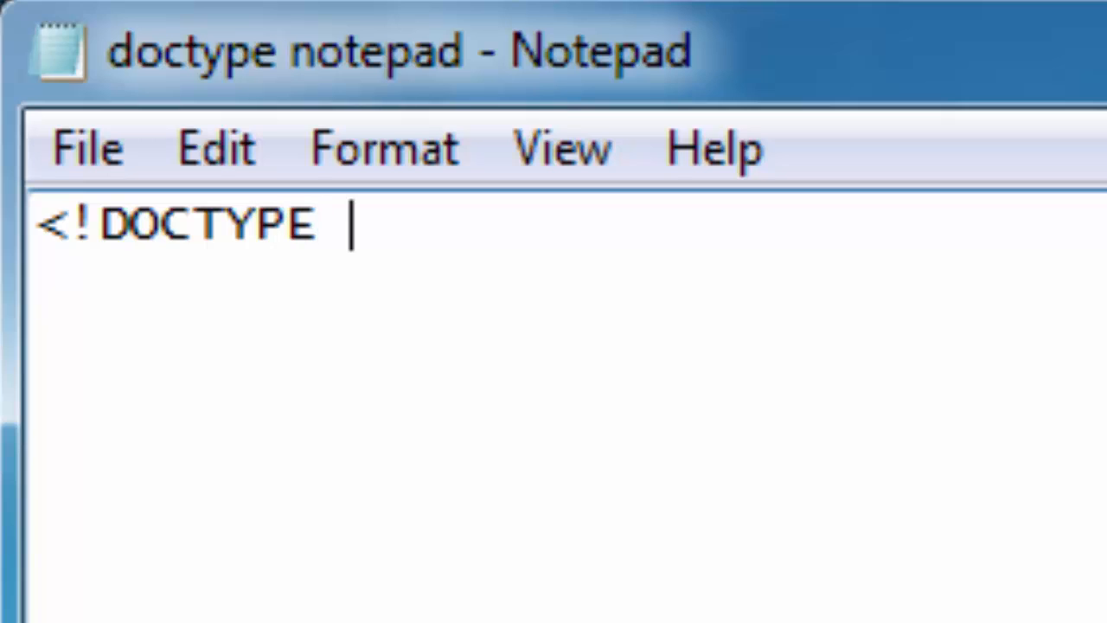
type("html")
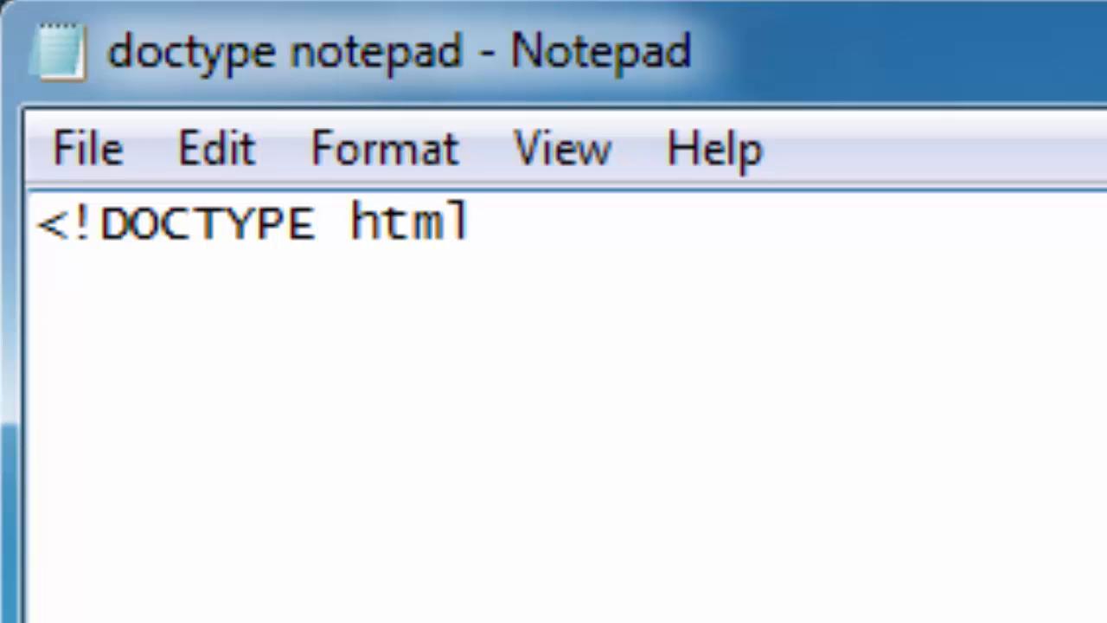
type(">")
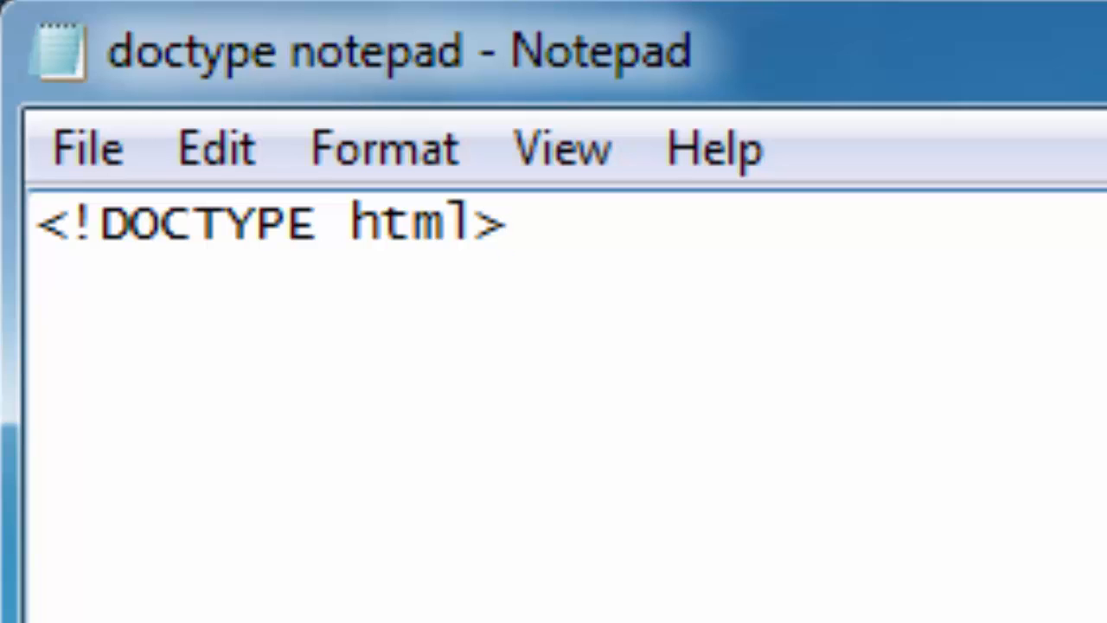
left_click(509, 223)
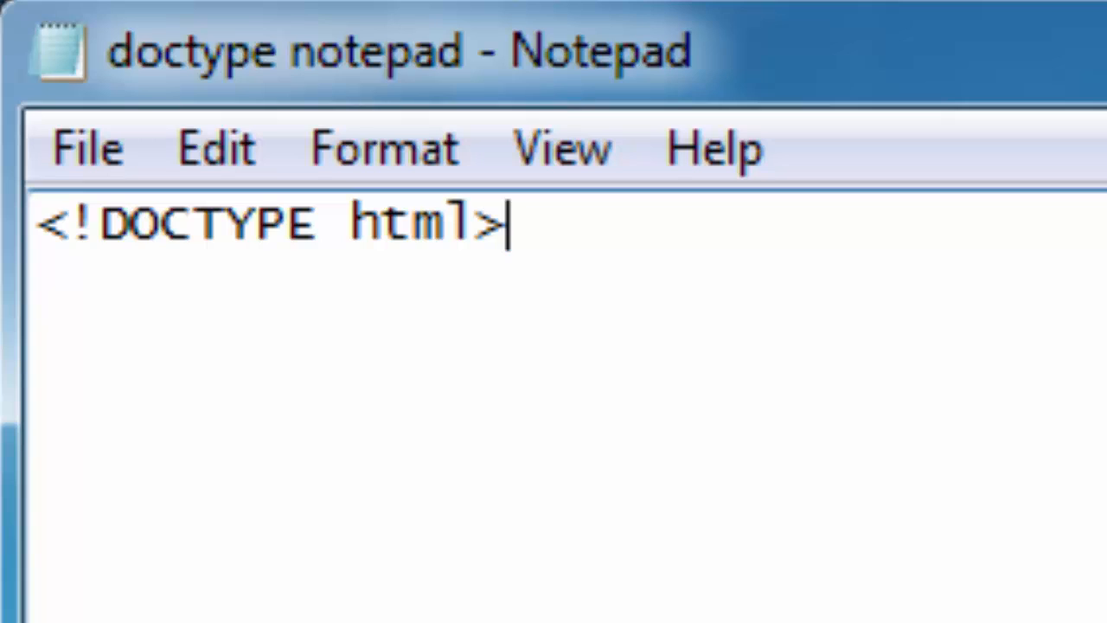